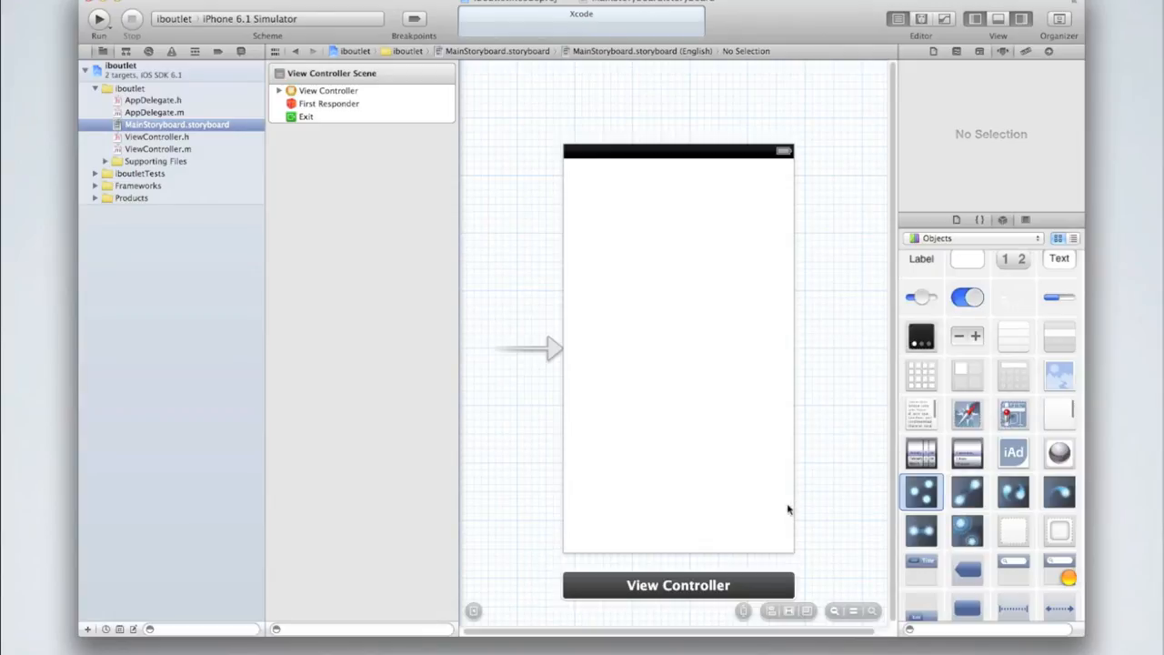
Step: Drag a Round Rect Button from the Object Library onto the empty view
{"action": "left_click_drag", "start_coordinate": [967, 346], "coordinate": [678, 313]}
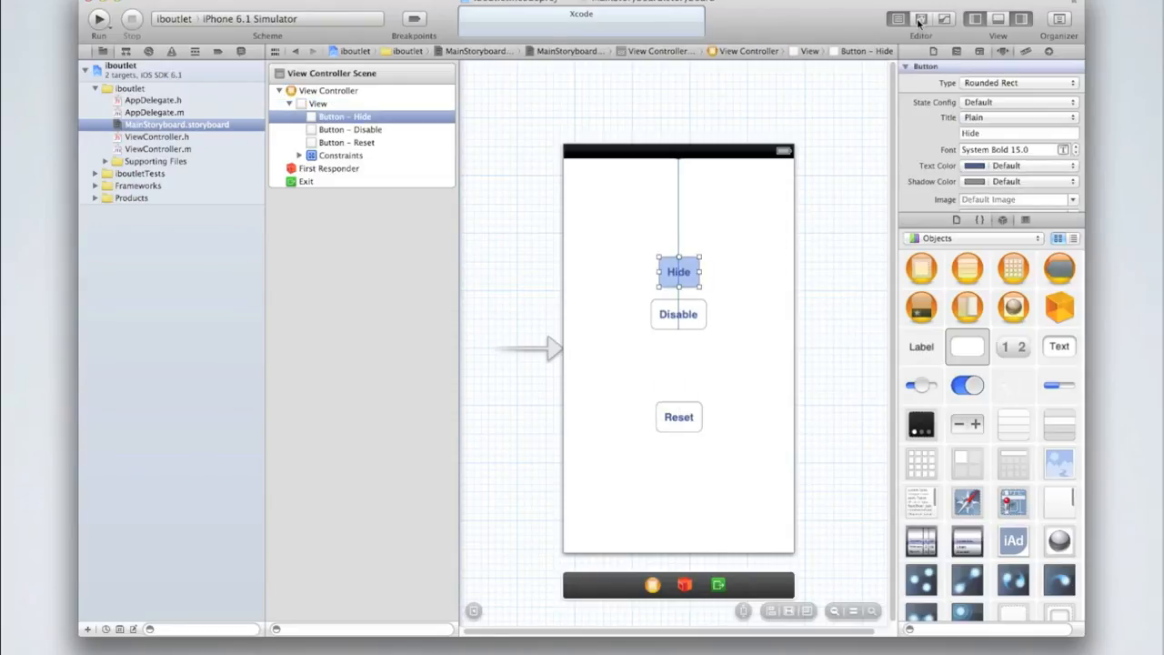
Step: Show ViewController.h in the Assistant Editor beside the storyboard
{"action": "left_click", "coordinate": [923, 19]}
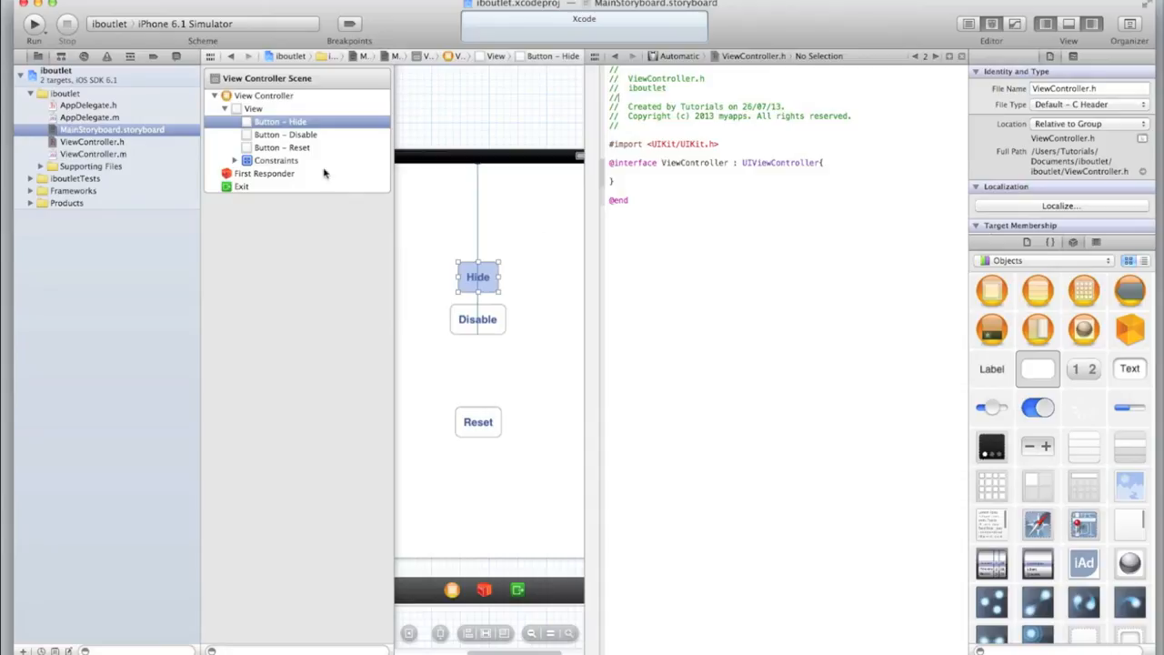
{"action": "left_click", "coordinate": [478, 276]}
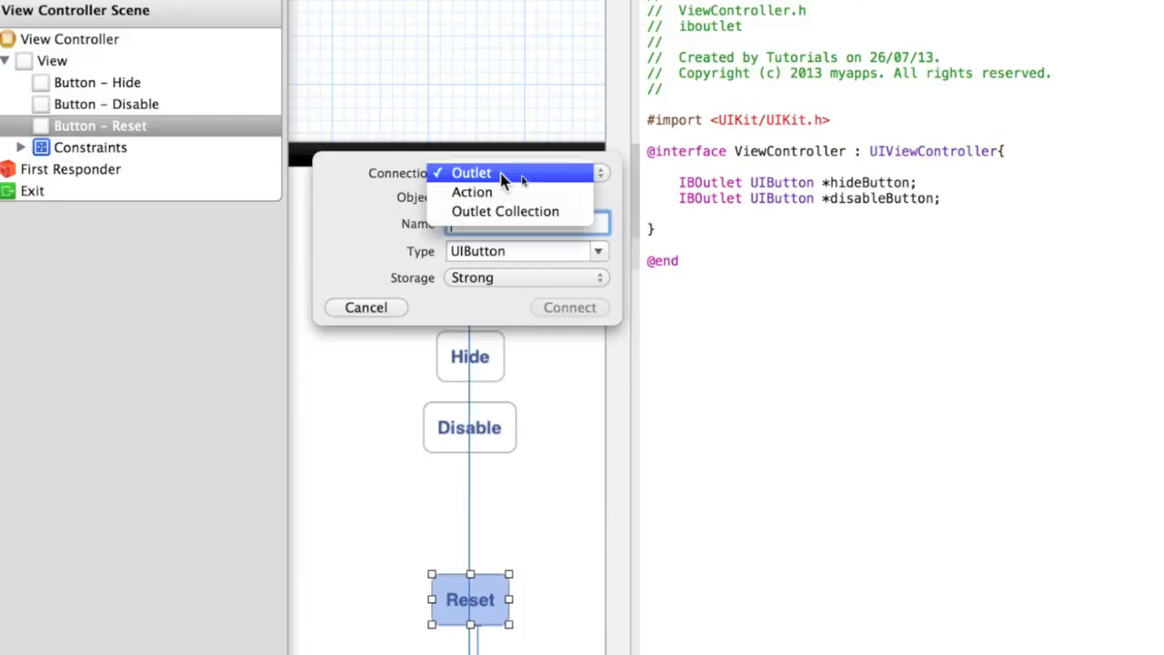
Step: Set the Reset button's connection type to Action instead of Outlet
{"action": "left_click", "coordinate": [472, 192]}
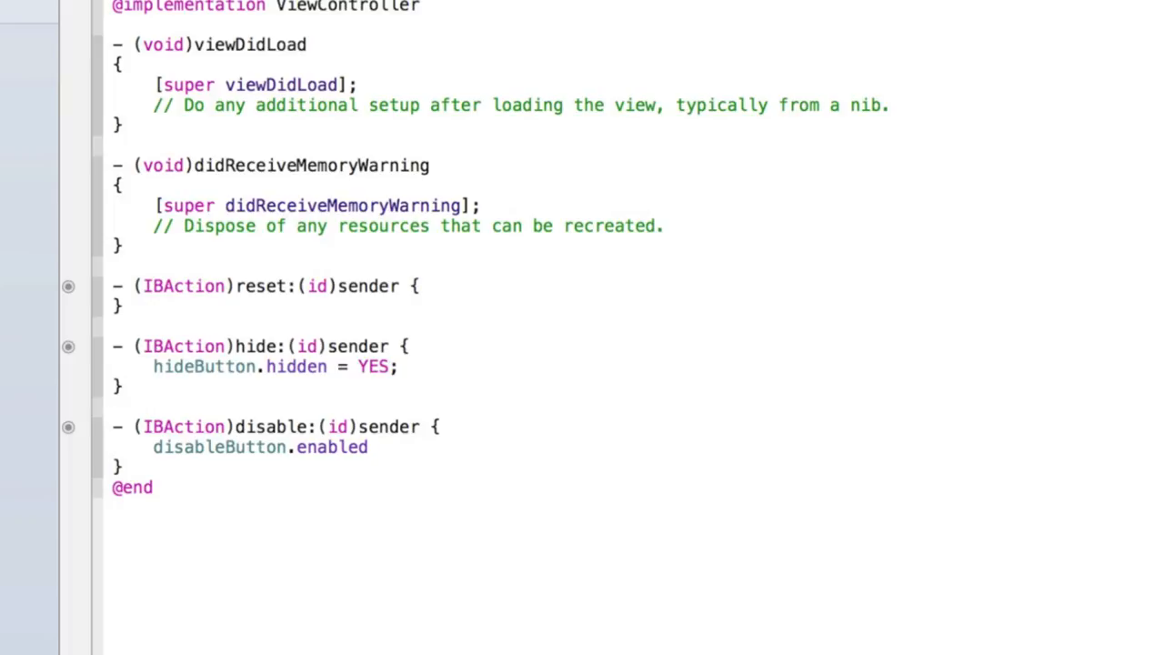
Step: Return to the unfinished disableButton.enabled statement in the disable method
{"action": "left_click", "coordinate": [34, 23]}
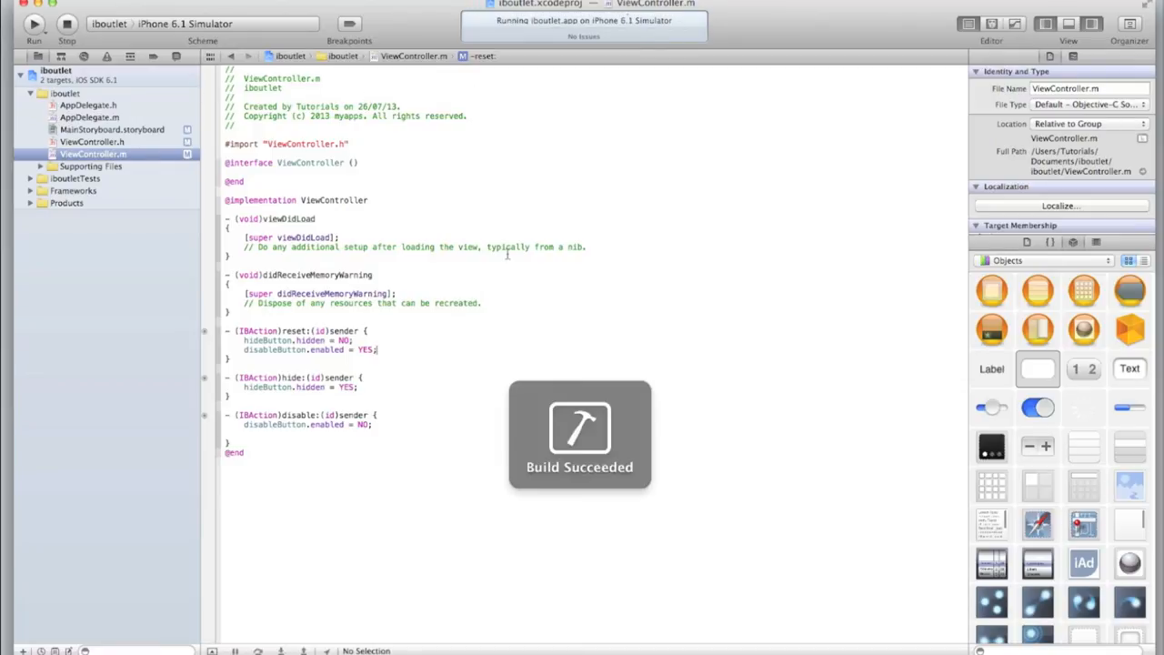